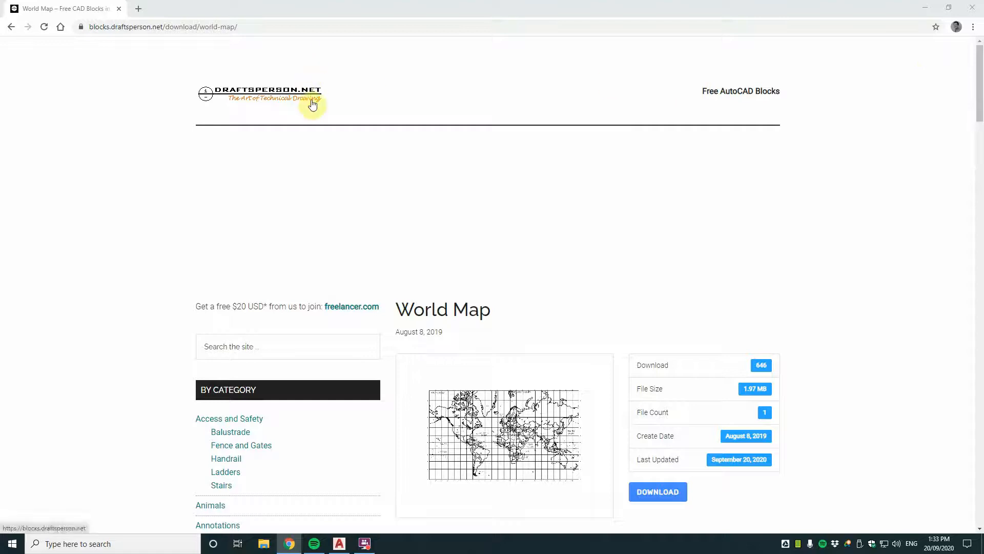
- Download the World Map AutoCAD drawing from the Draftsperson.net World Map page
{"action": "scroll", "scroll_direction": "down", "scroll_amount": 3}
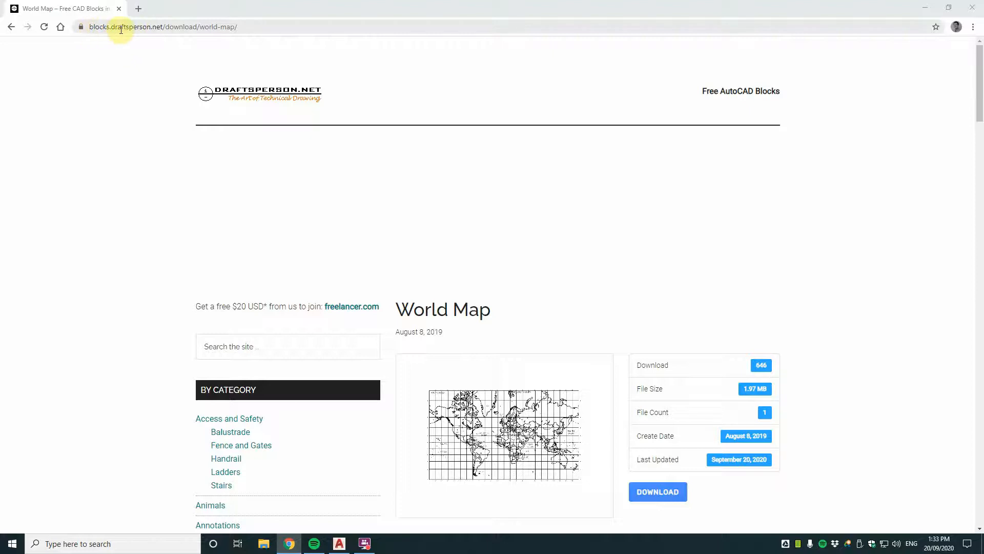
{"action": "mouse_move", "coordinate": [190, 29]}
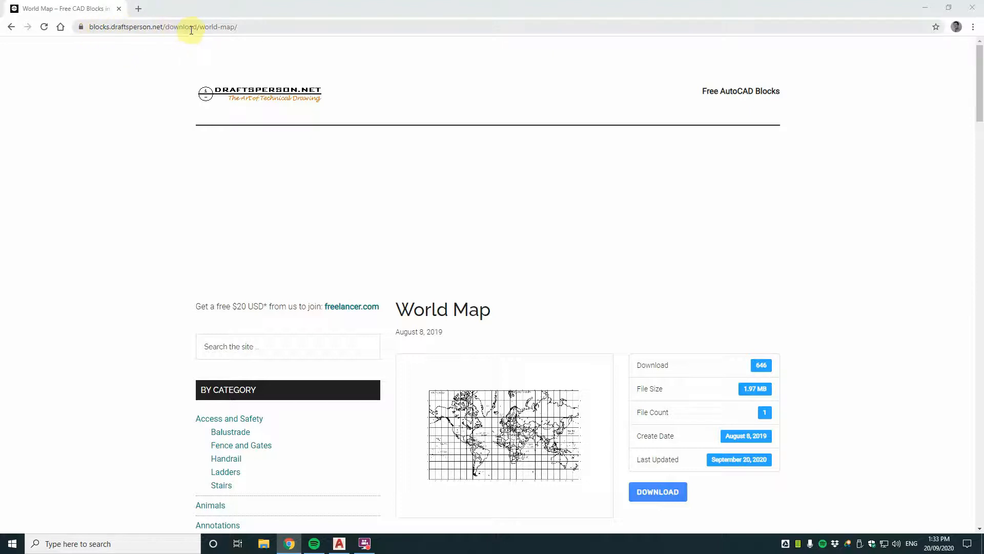
{"action": "scroll", "scroll_direction": "down", "scroll_amount": 3}
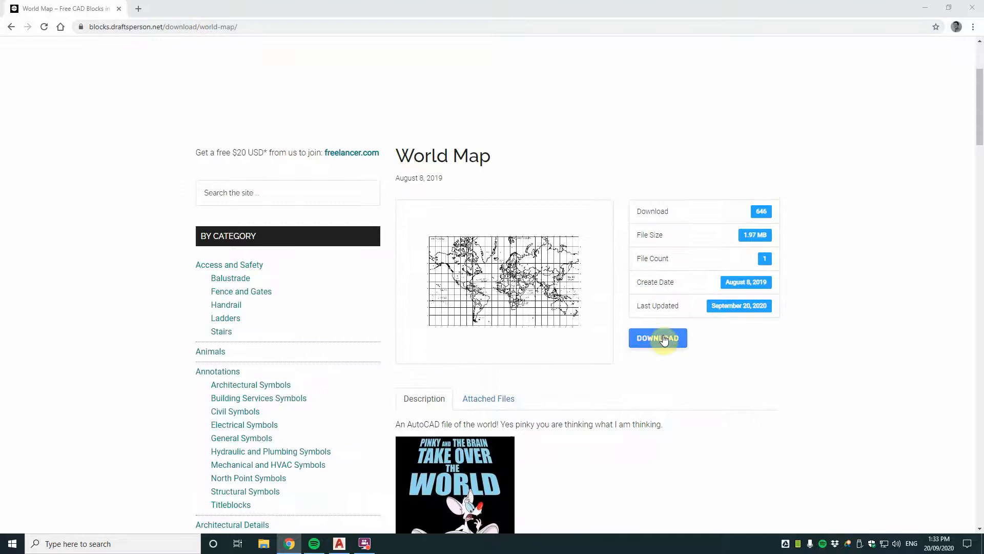
{"action": "left_click", "coordinate": [657, 338]}
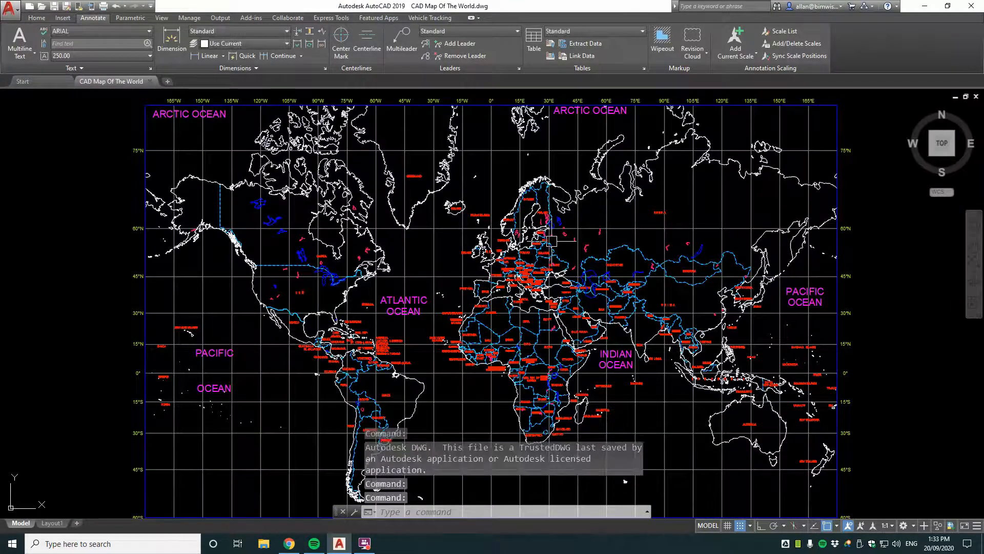
{"action": "mouse_move", "coordinate": [557, 241]}
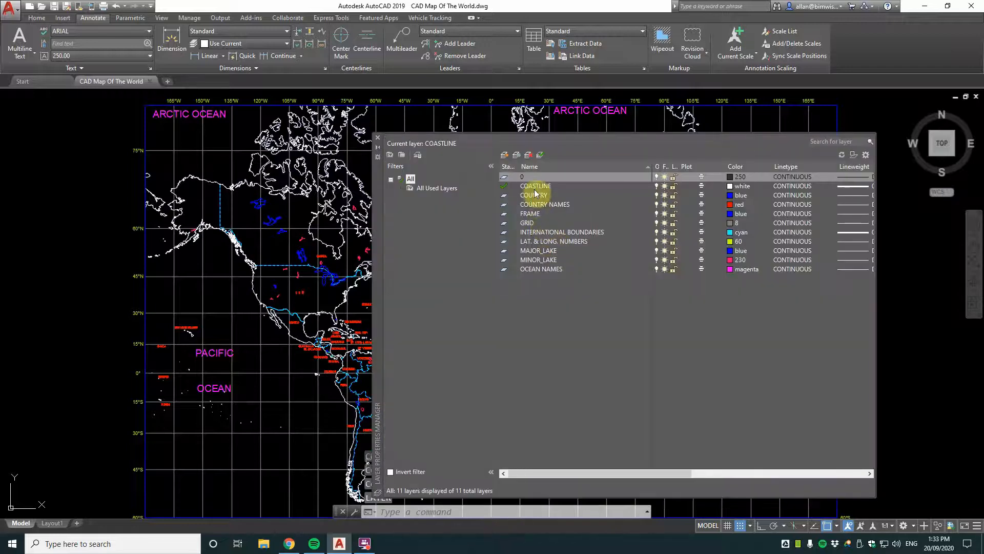
- Inspect the COASTLINE, FRAME, GRID, LAT. & LONG. NUMBERS, MINOR_LAKE and OCEAN NAMES layers
{"action": "left_click", "coordinate": [536, 186]}
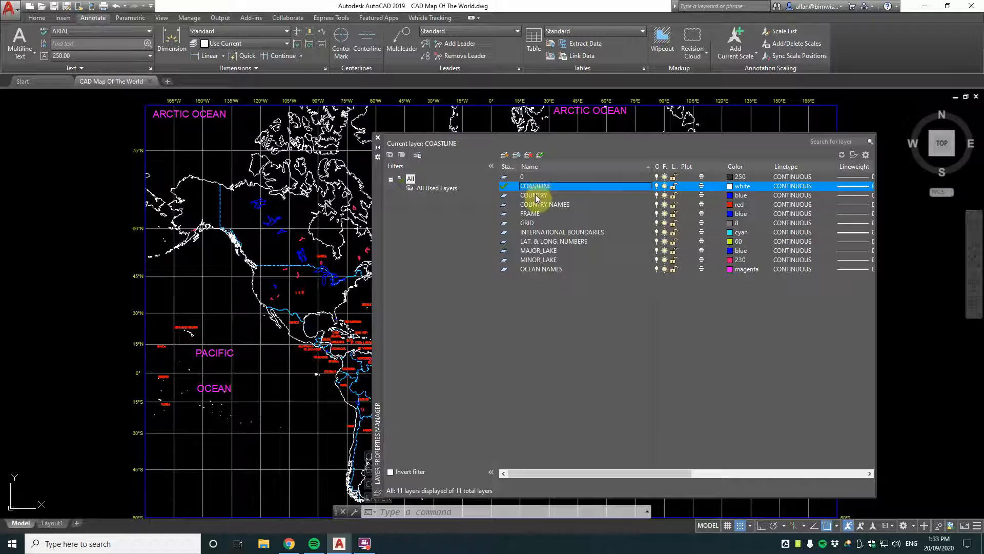
{"action": "left_click", "coordinate": [530, 213]}
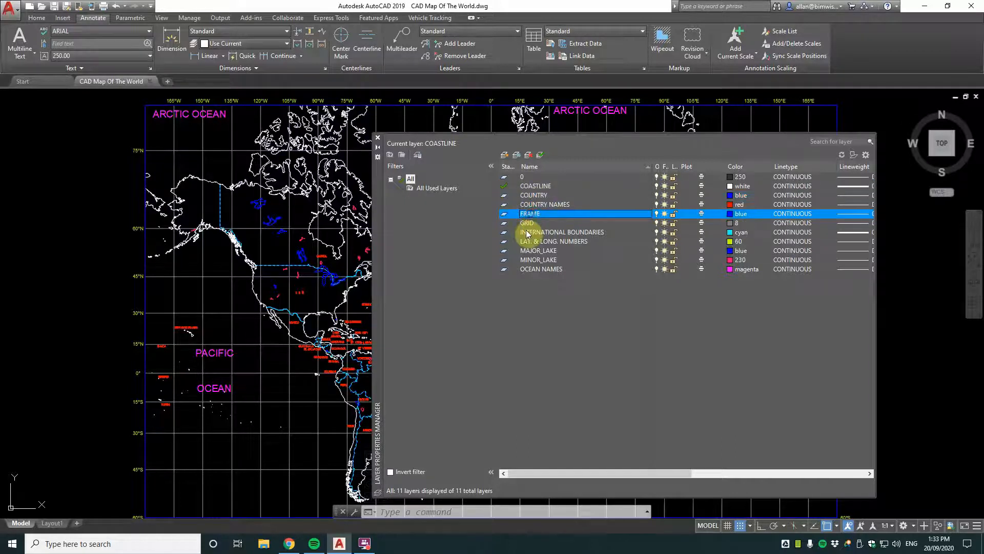
{"action": "left_click", "coordinate": [527, 223]}
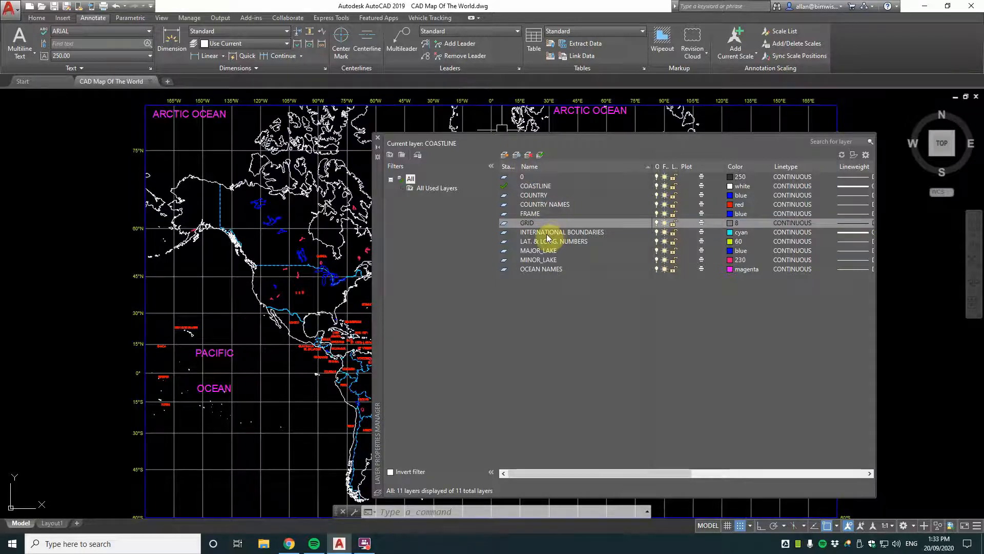
{"action": "left_click", "coordinate": [554, 241]}
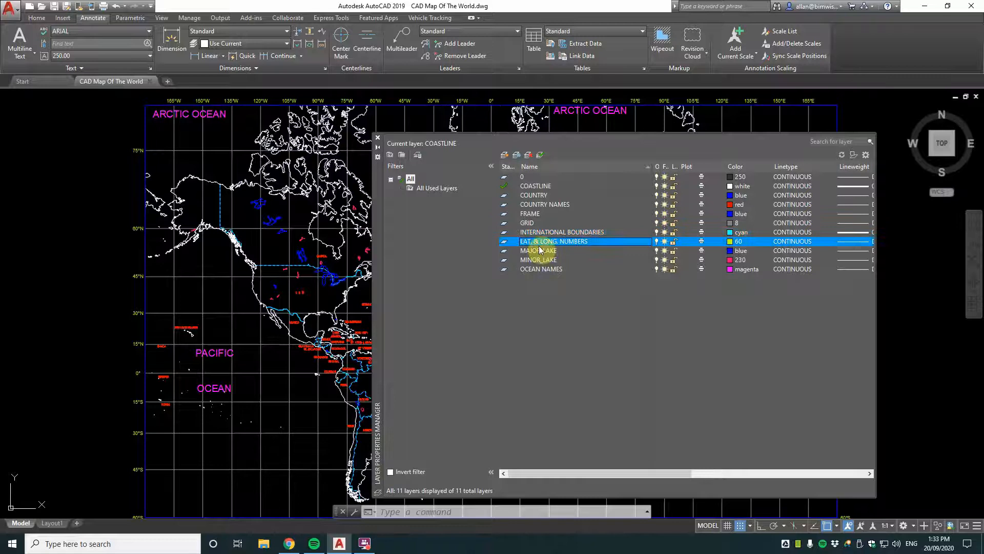
{"action": "left_click", "coordinate": [538, 259]}
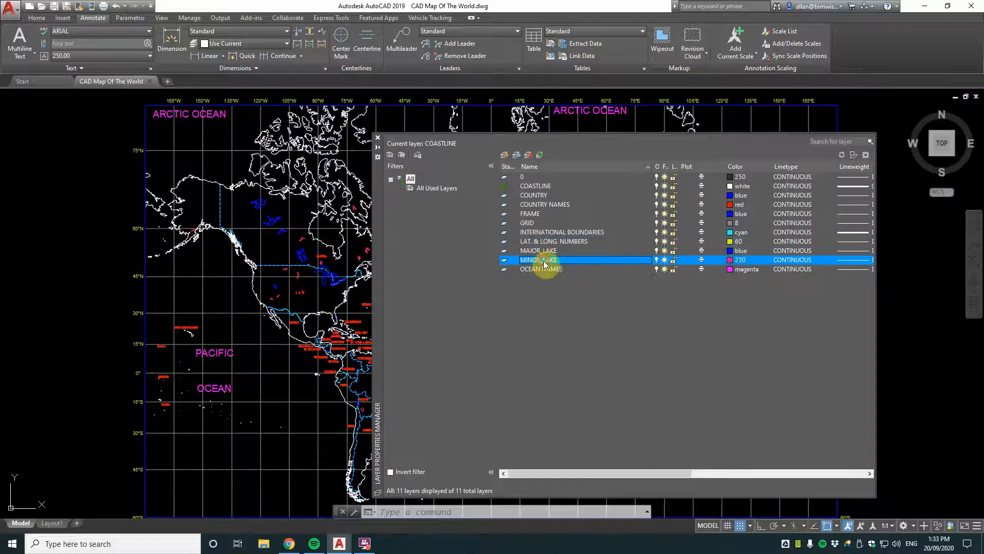
{"action": "left_click", "coordinate": [377, 137]}
{"action": "type", "text": "LAYOFF"}
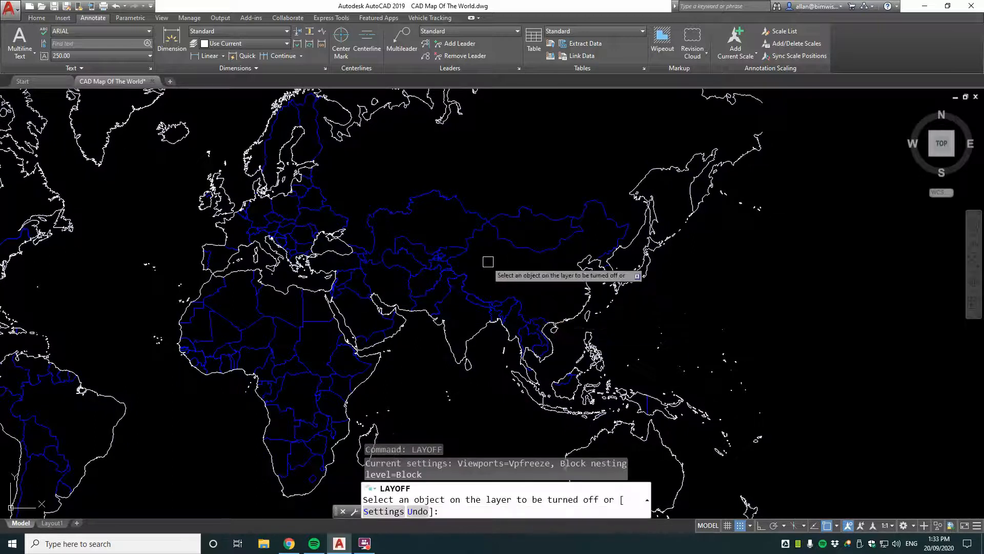
- Pick a blue country boundary with LAYOFF to hide the COUNTRY layer
{"action": "left_click", "coordinate": [487, 262]}
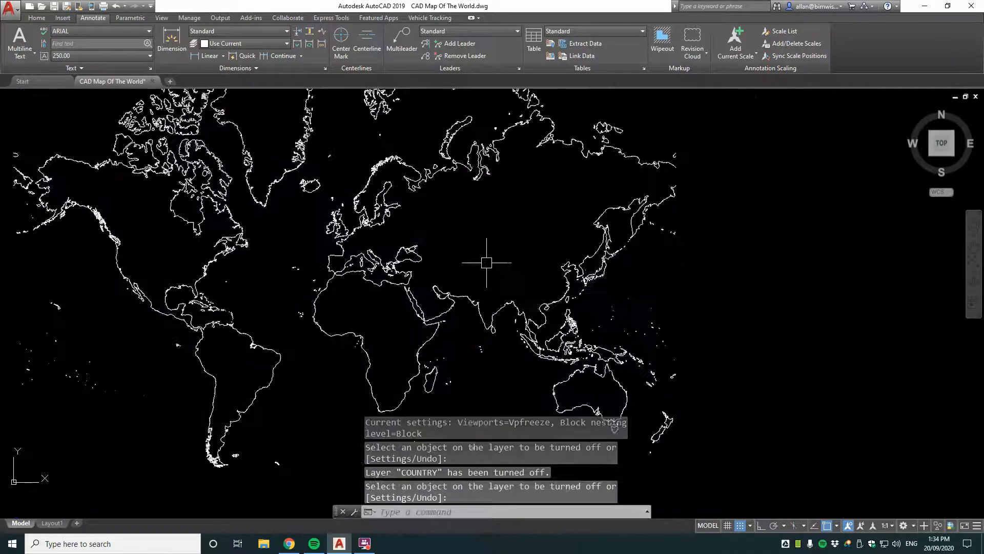